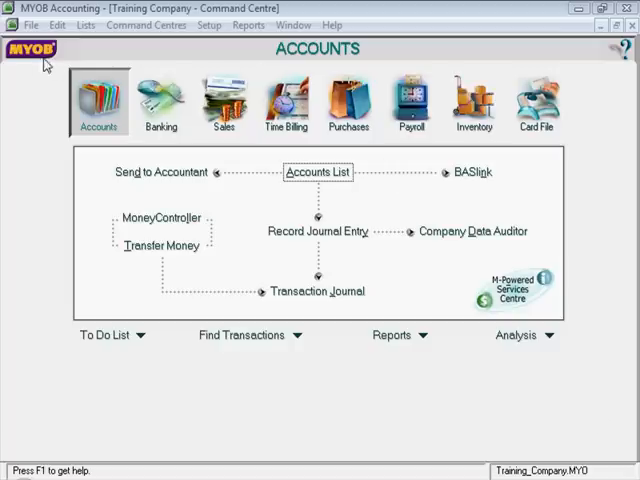
{"action": "mouse_move", "coordinate": [40, 63]}
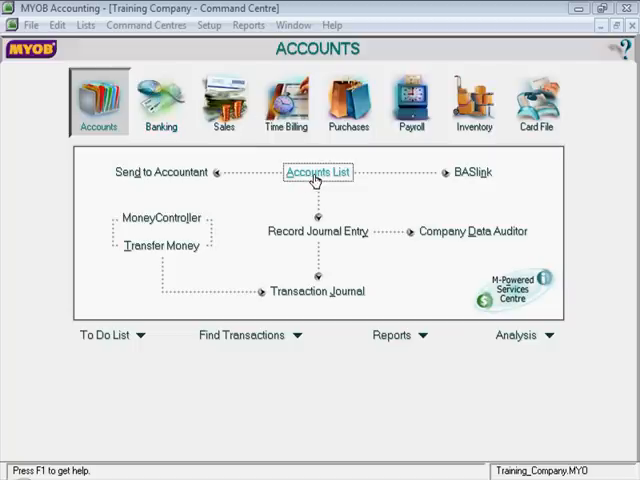
Open the Accounts List and start a new detail Asset account.
{"action": "left_click", "coordinate": [316, 172]}
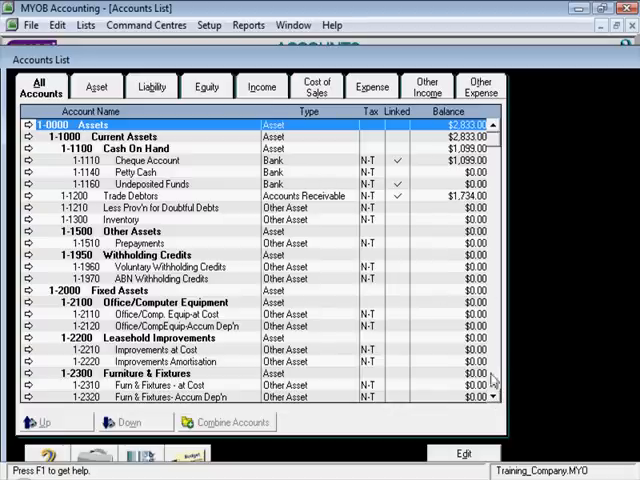
{"action": "scroll", "scroll_direction": "down", "scroll_amount": 3}
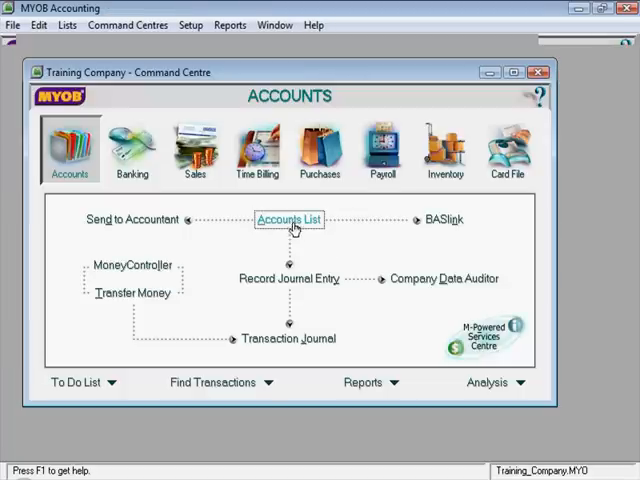
{"action": "left_click", "coordinate": [289, 219]}
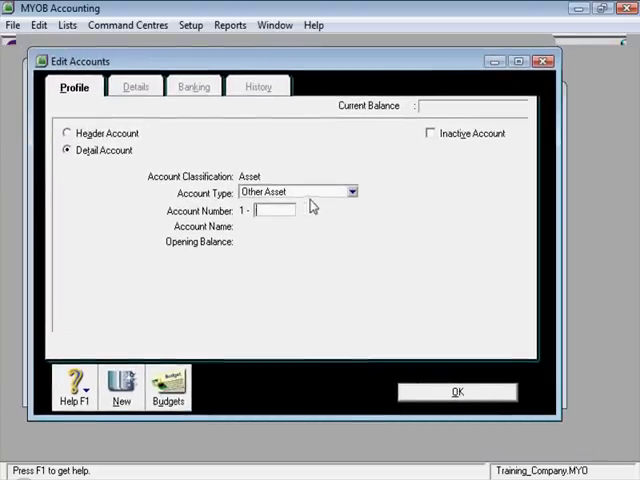
Set the new account's type to Bank and its number to 1-6000.
{"action": "left_click", "coordinate": [350, 191]}
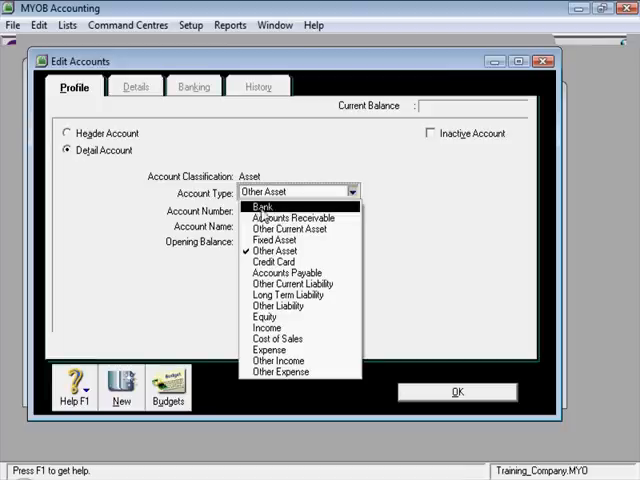
{"action": "left_click", "coordinate": [260, 208]}
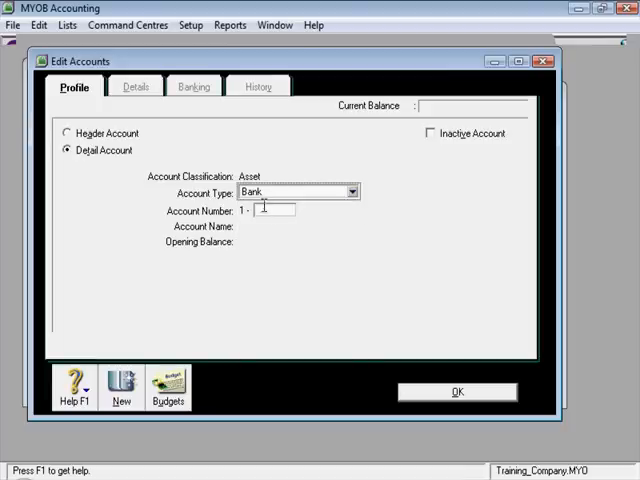
{"action": "type", "text": "6"}
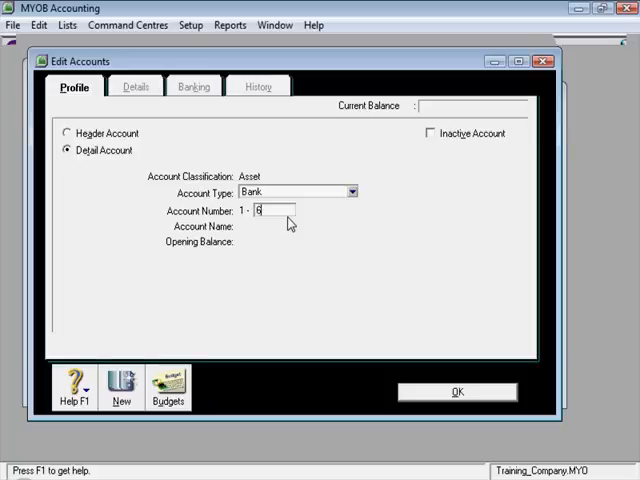
{"action": "type", "text": "000"}
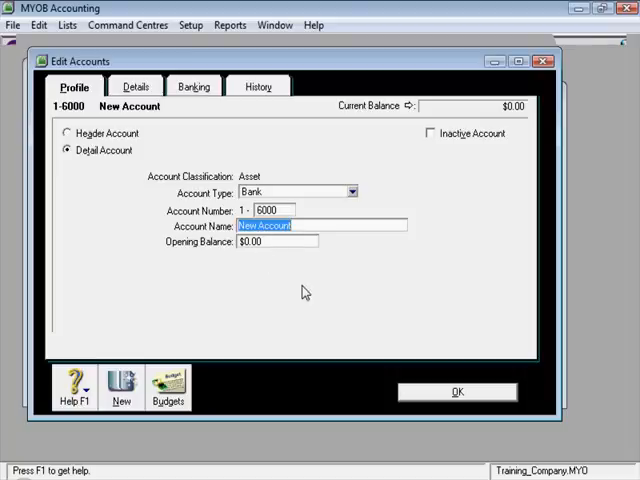
Name account 1-6000 'Loan - Director' and save it.
{"action": "type", "text": "Loan - Director"}
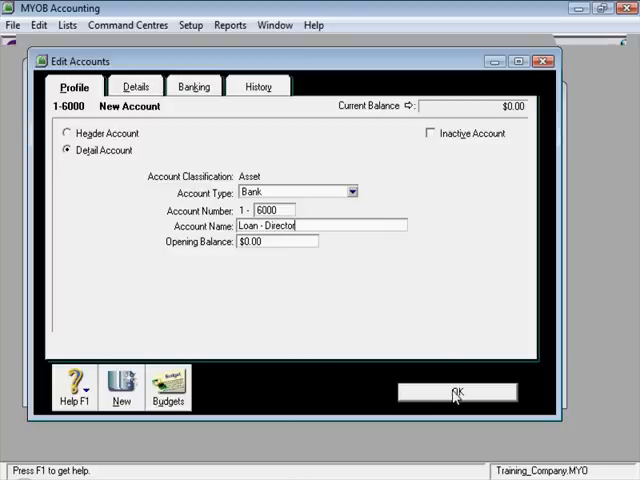
{"action": "left_click", "coordinate": [456, 391]}
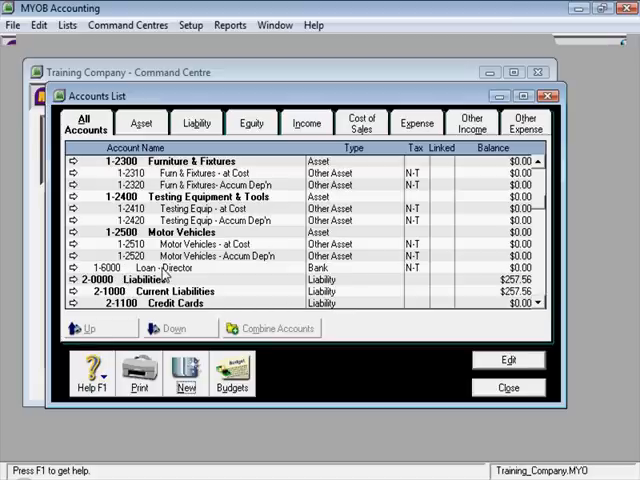
{"action": "mouse_move", "coordinate": [167, 280]}
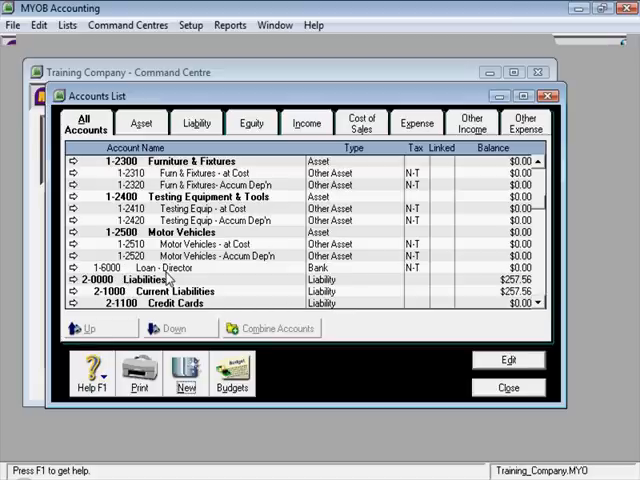